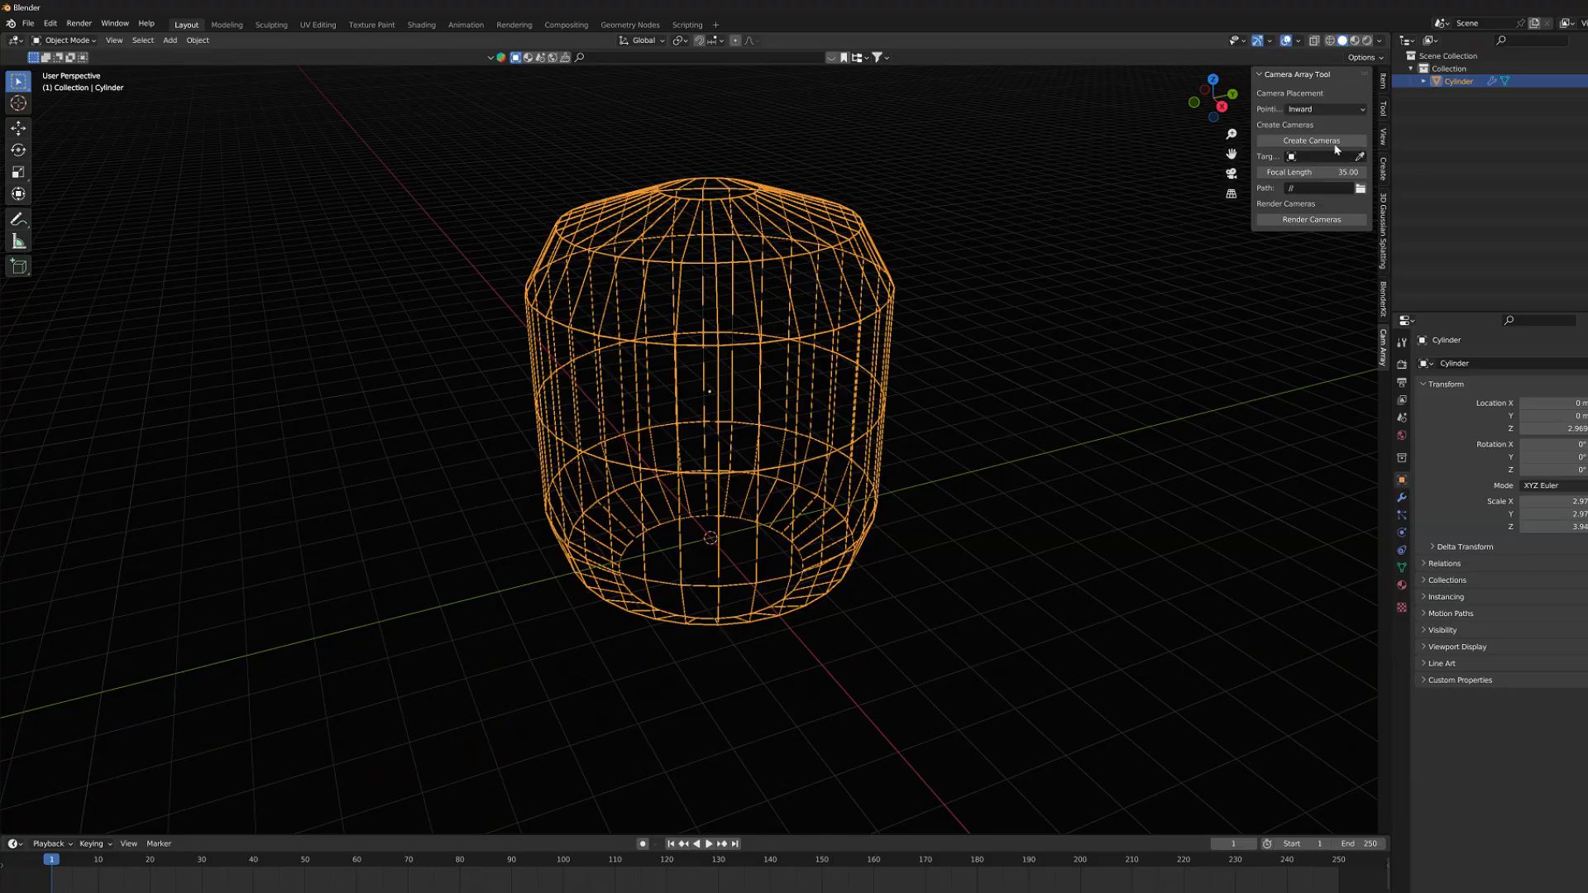
Step: Create the inward-facing camera array and add the woman model from the 'figures' assets
{"action": "left_click", "coordinate": [1310, 139]}
{"action": "type", "text": "f"}
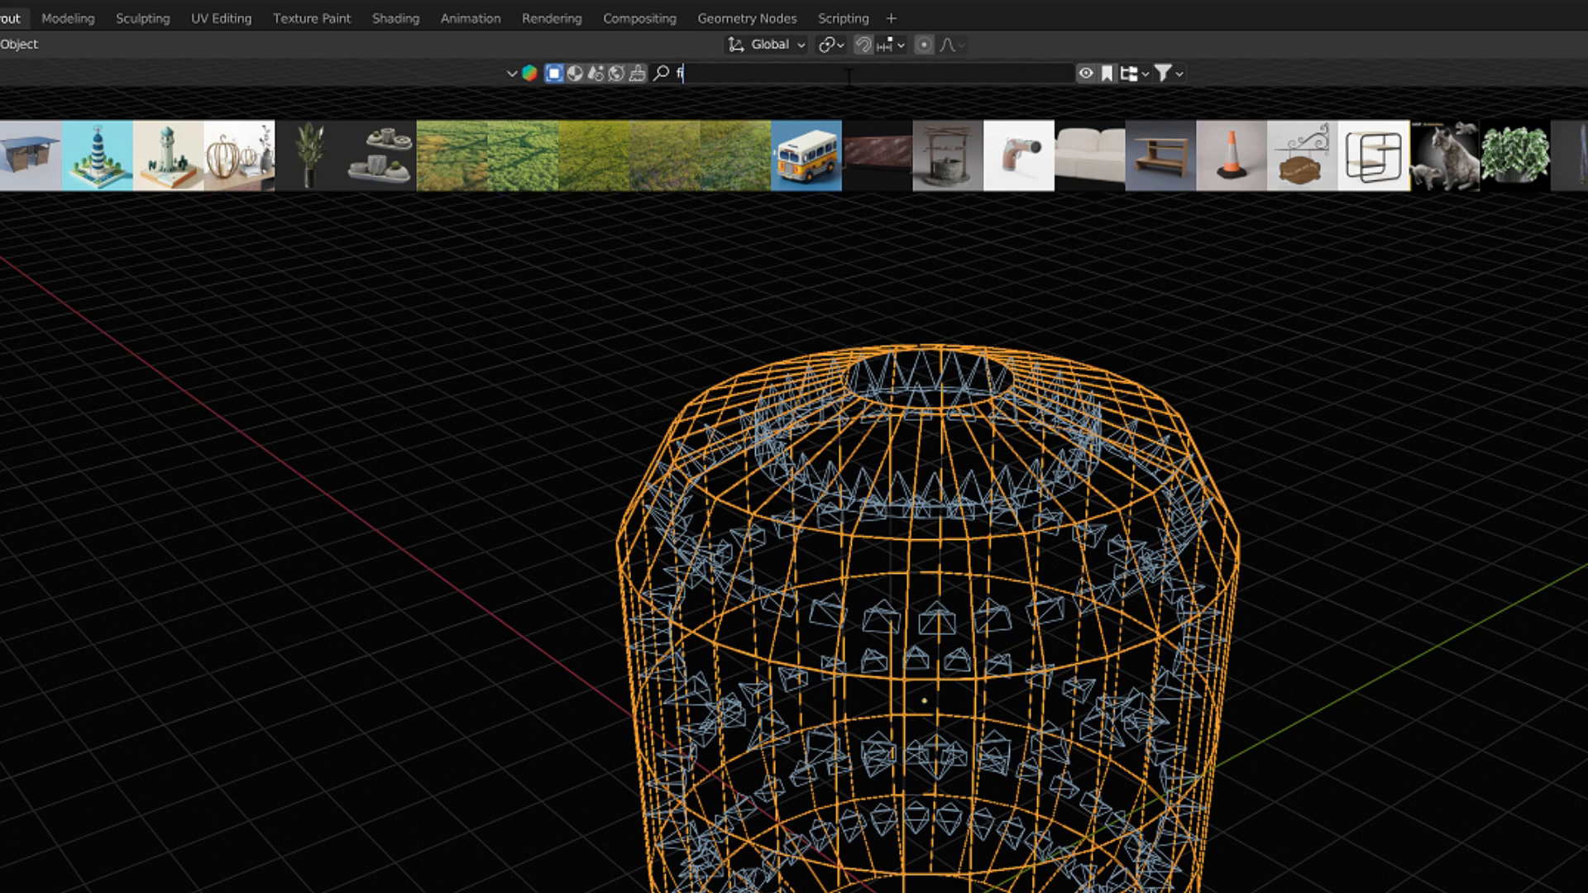
{"action": "type", "text": "igures"}
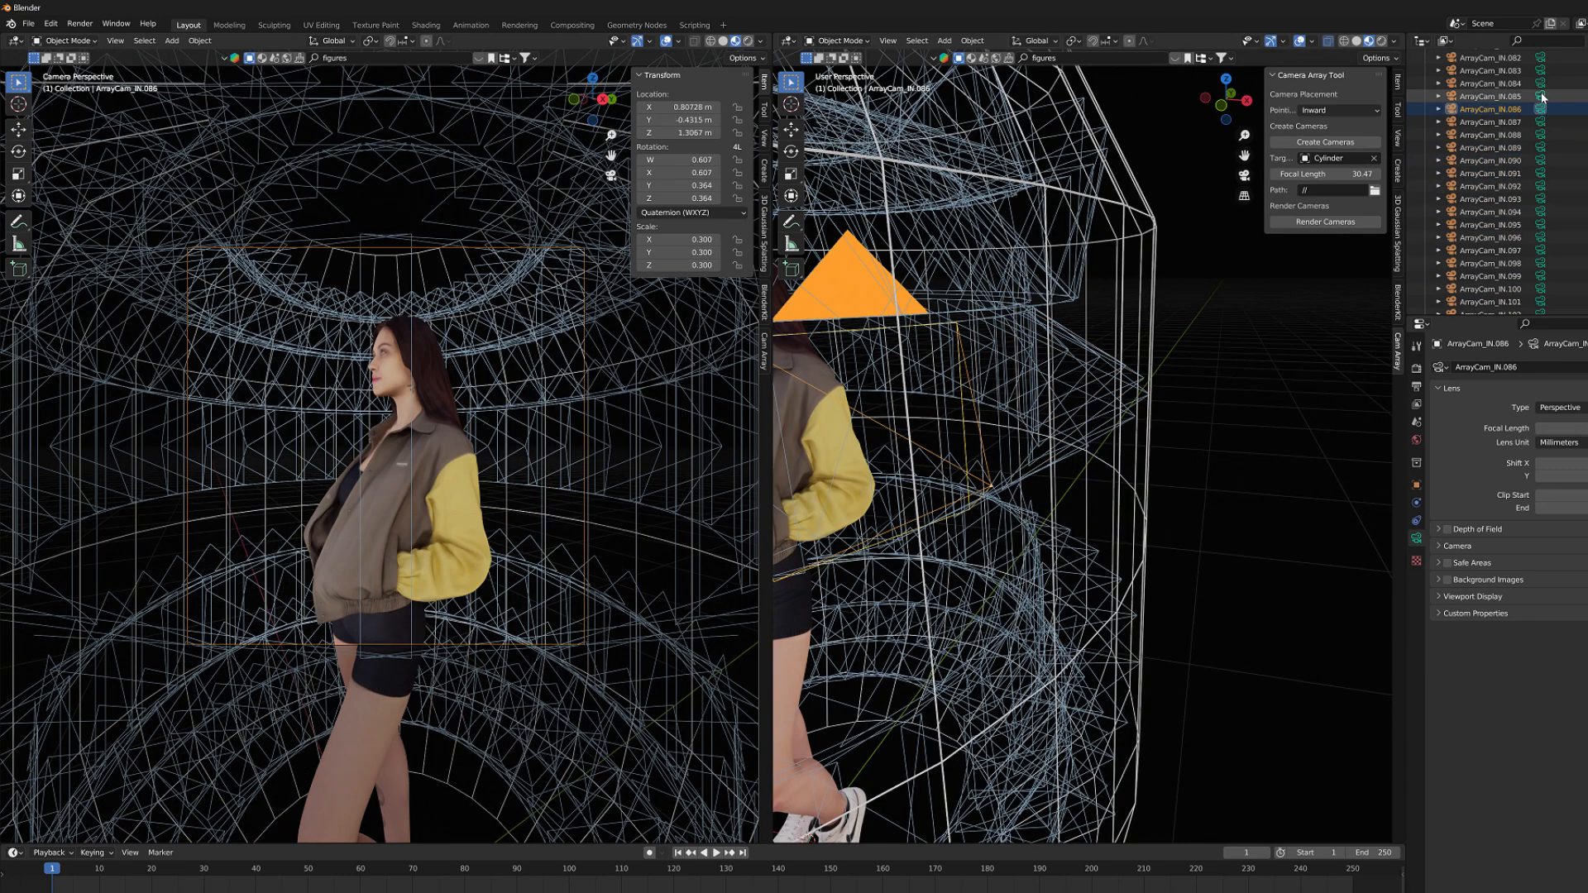
Step: Review the Eevee render settings at 64 samples in Render Properties
{"action": "left_click", "coordinate": [1489, 250]}
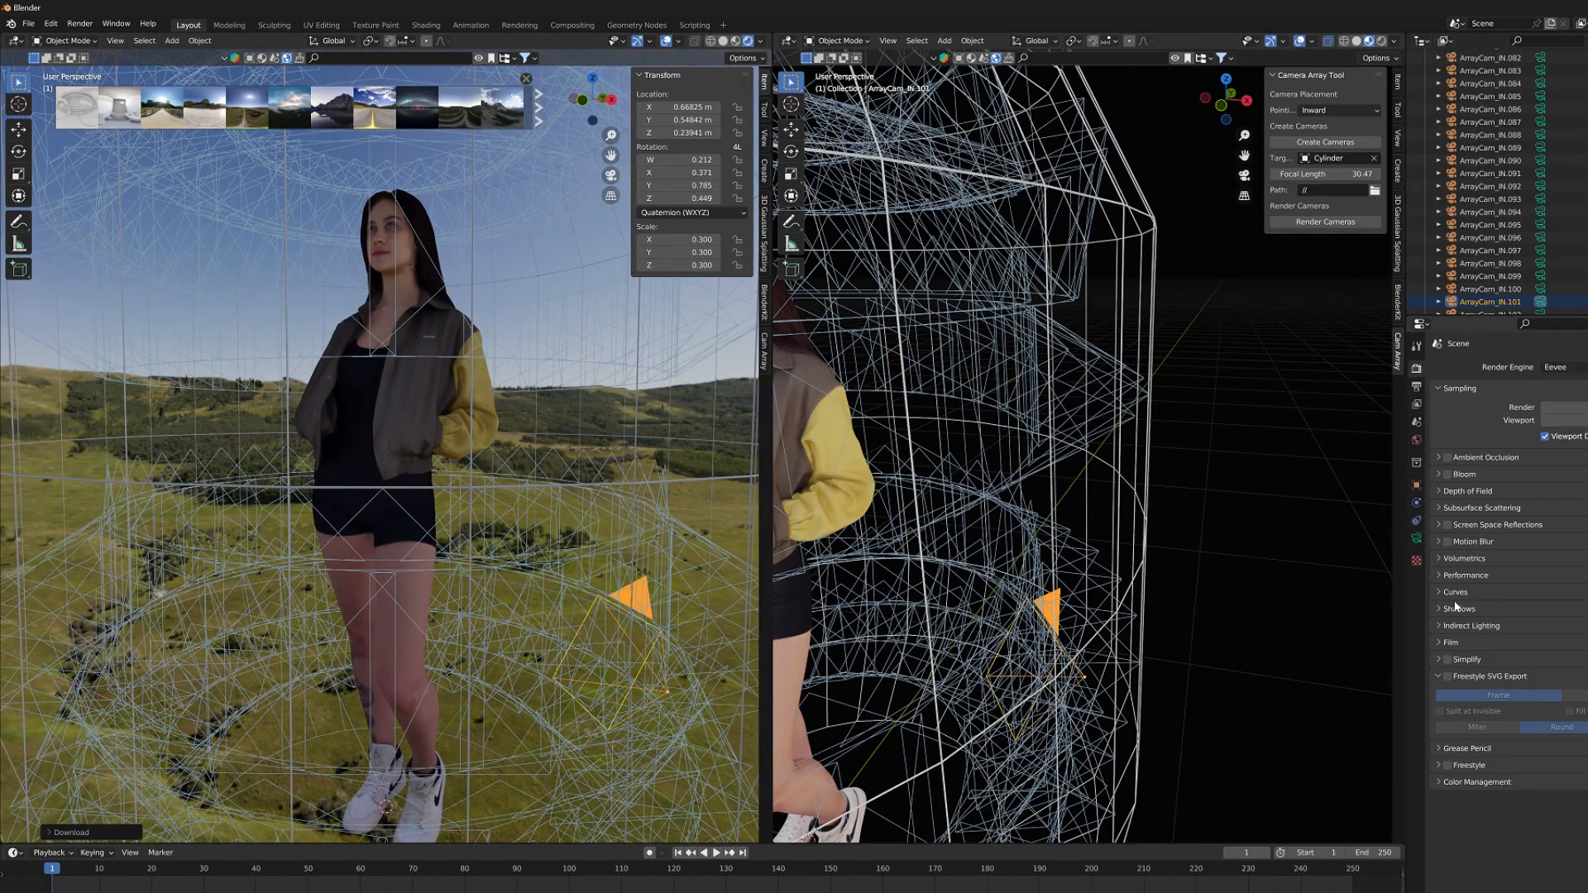
{"action": "left_click", "coordinate": [1451, 642]}
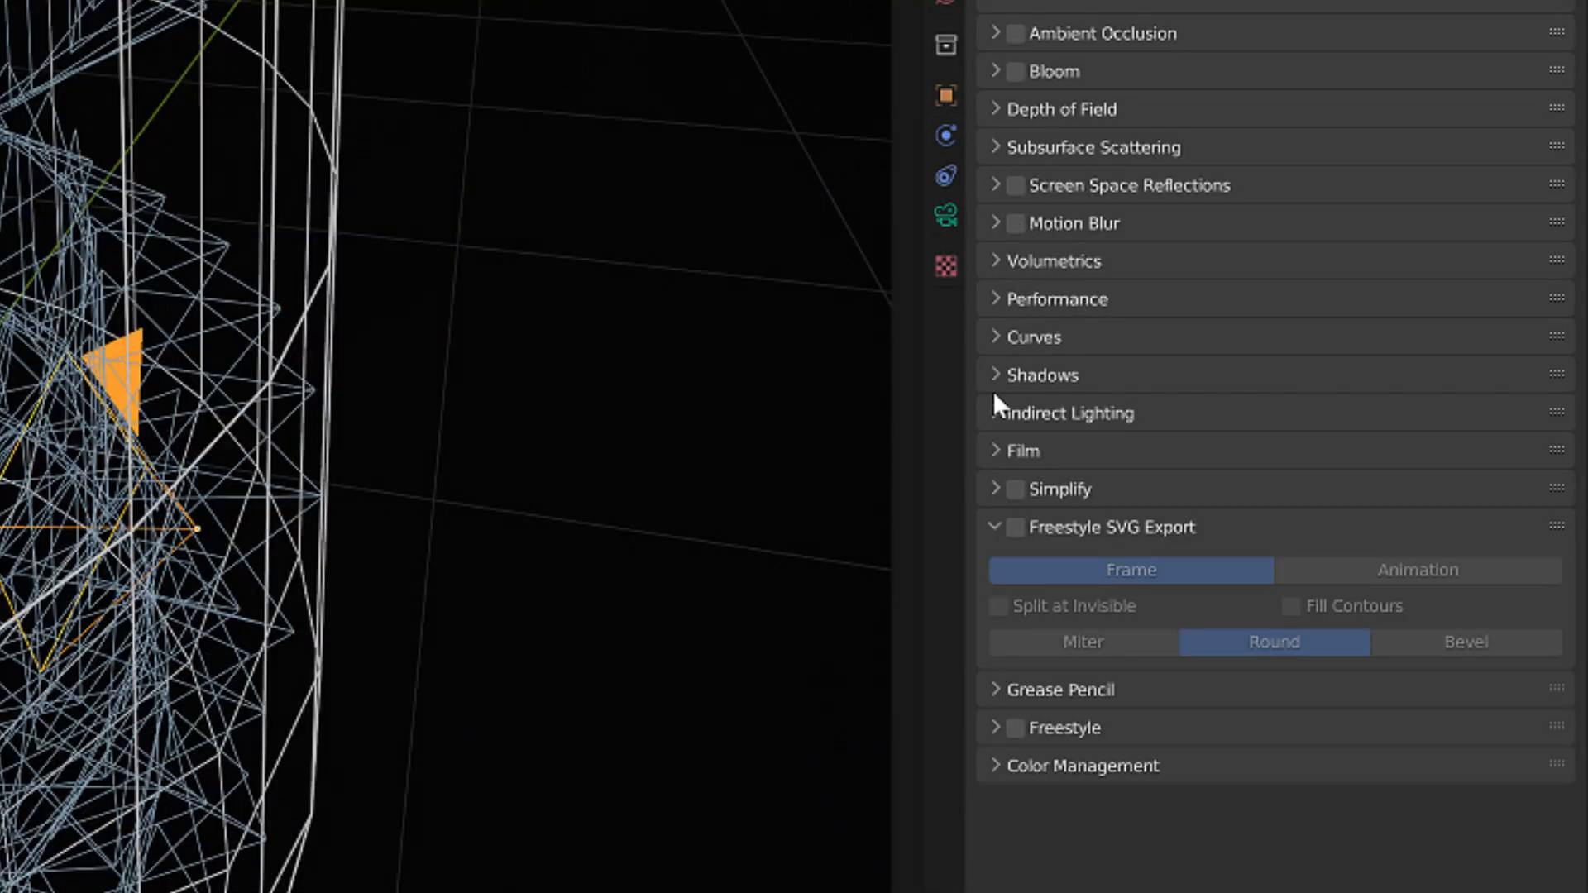
{"action": "mouse_move", "coordinate": [1001, 459]}
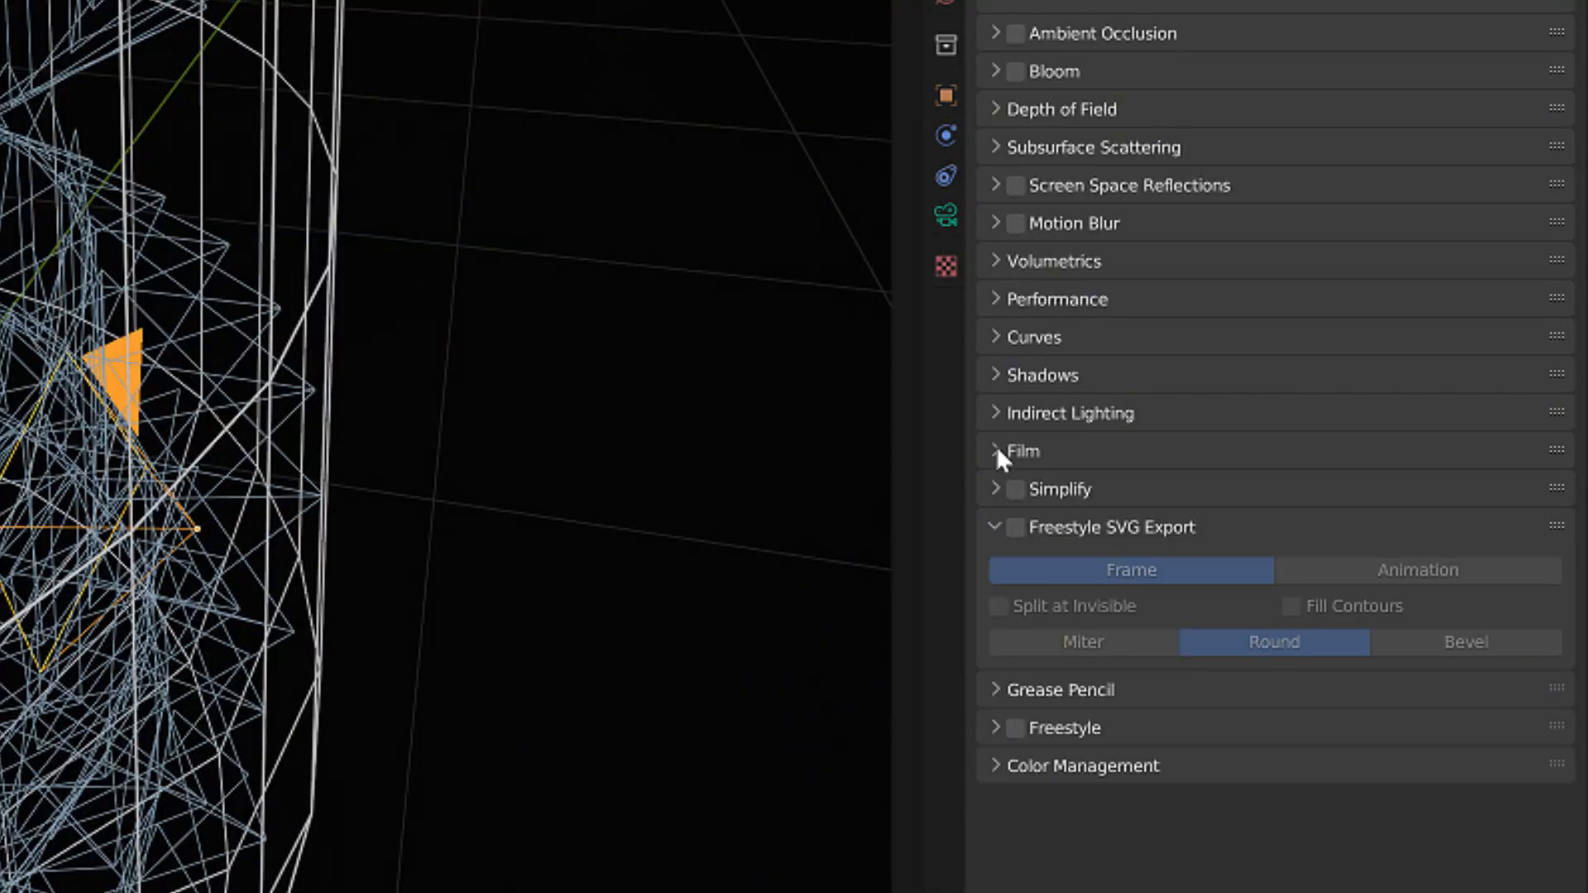
{"action": "left_click", "coordinate": [1022, 450]}
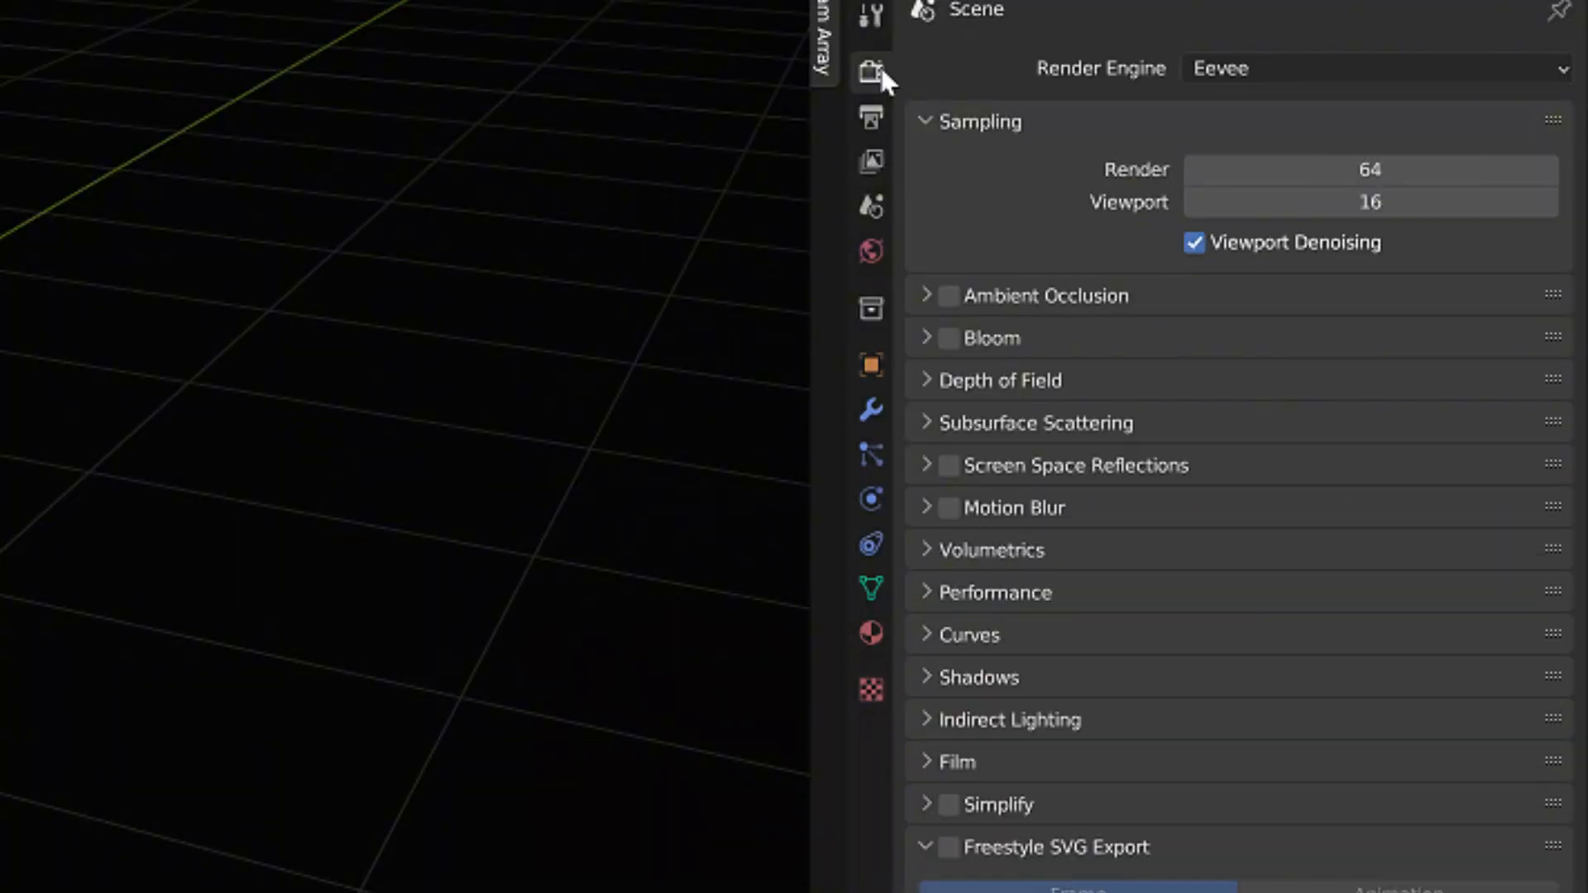
{"action": "mouse_move", "coordinate": [865, 182]}
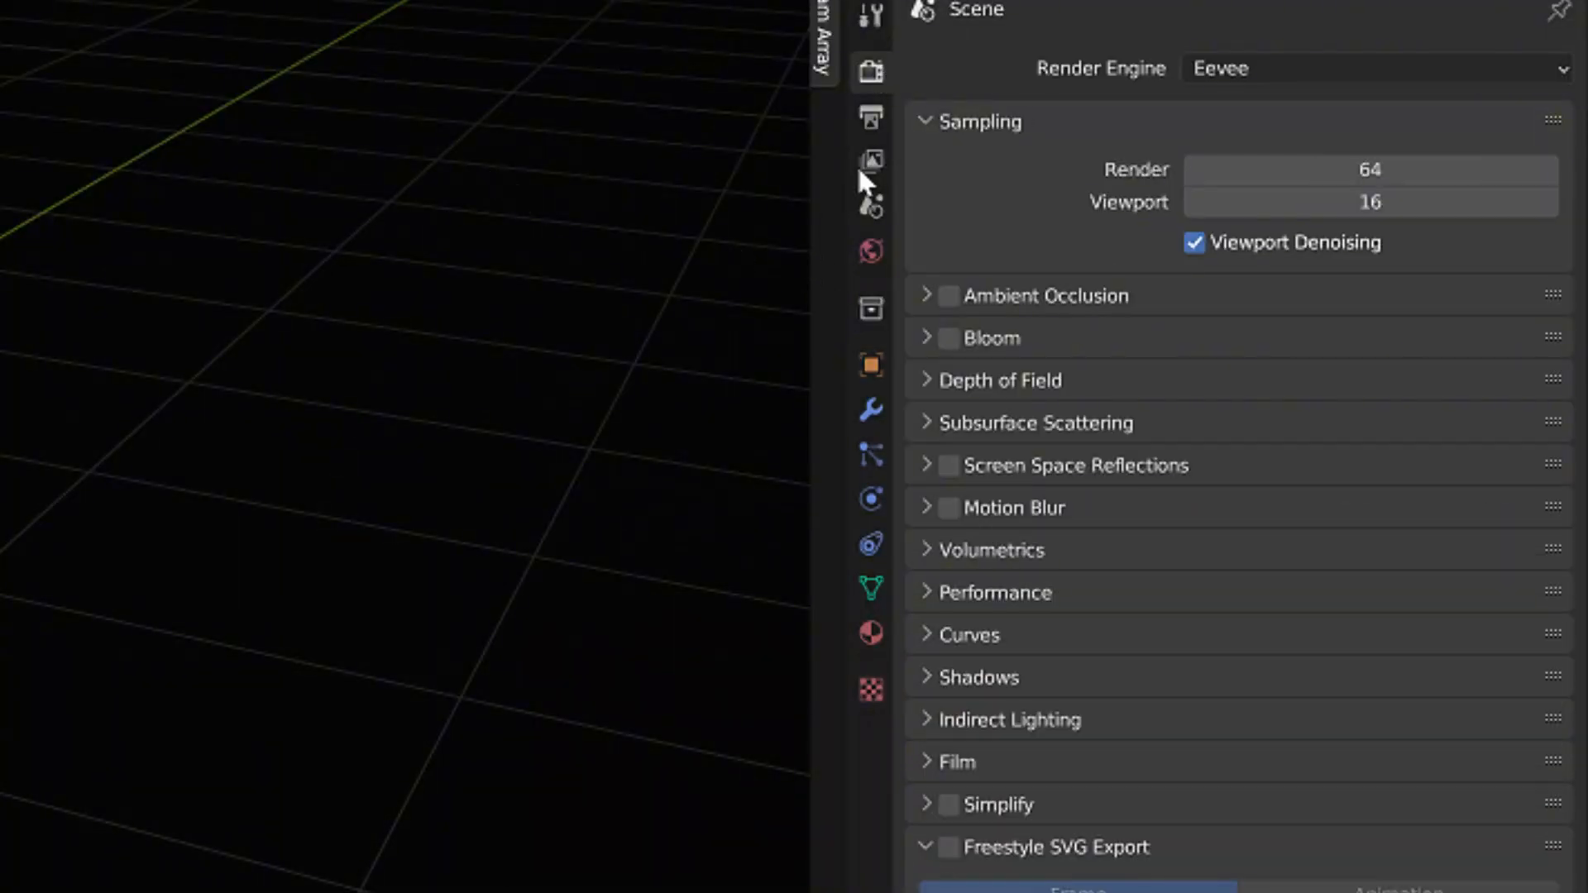
Step: Set the output resolution to 2000 × 2000 pixels
{"action": "left_click", "coordinate": [870, 115]}
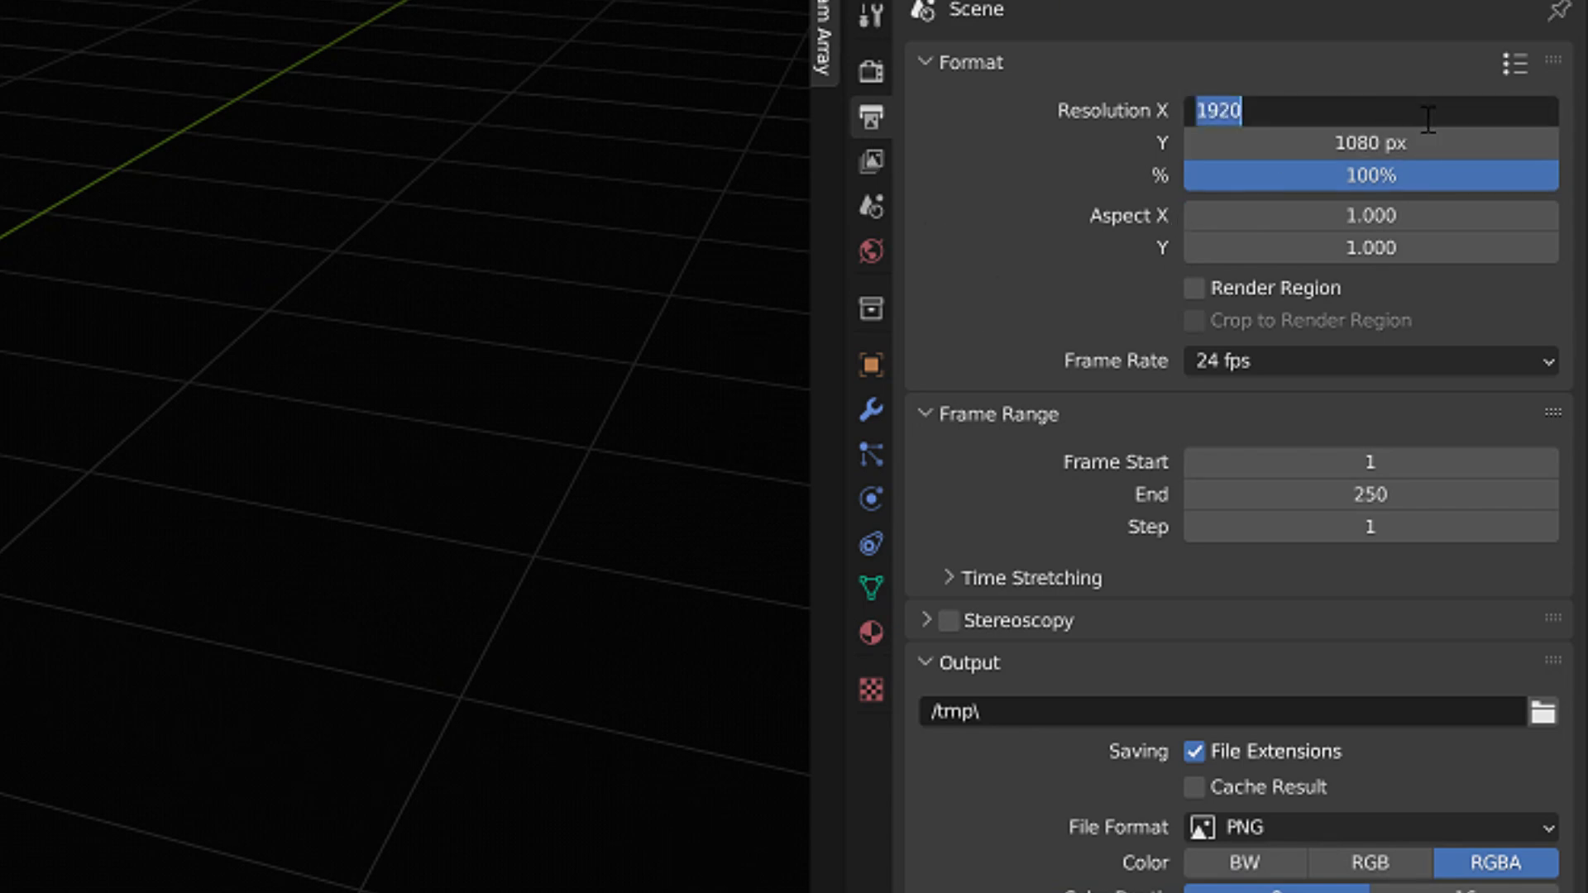
{"action": "type", "text": "200"}
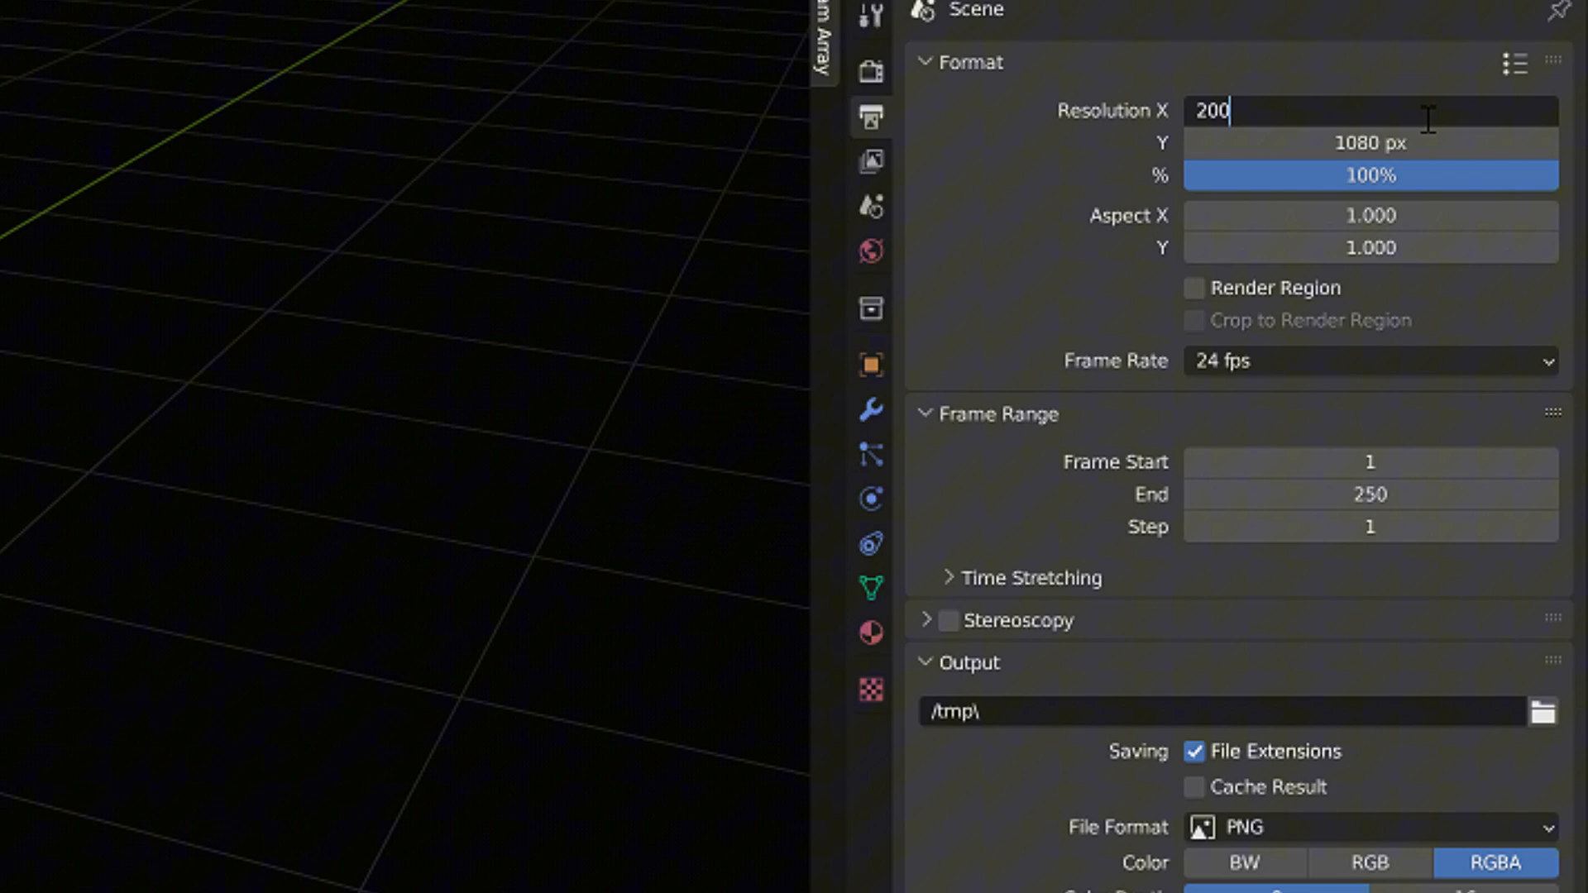
{"action": "key", "text": "Tab"}
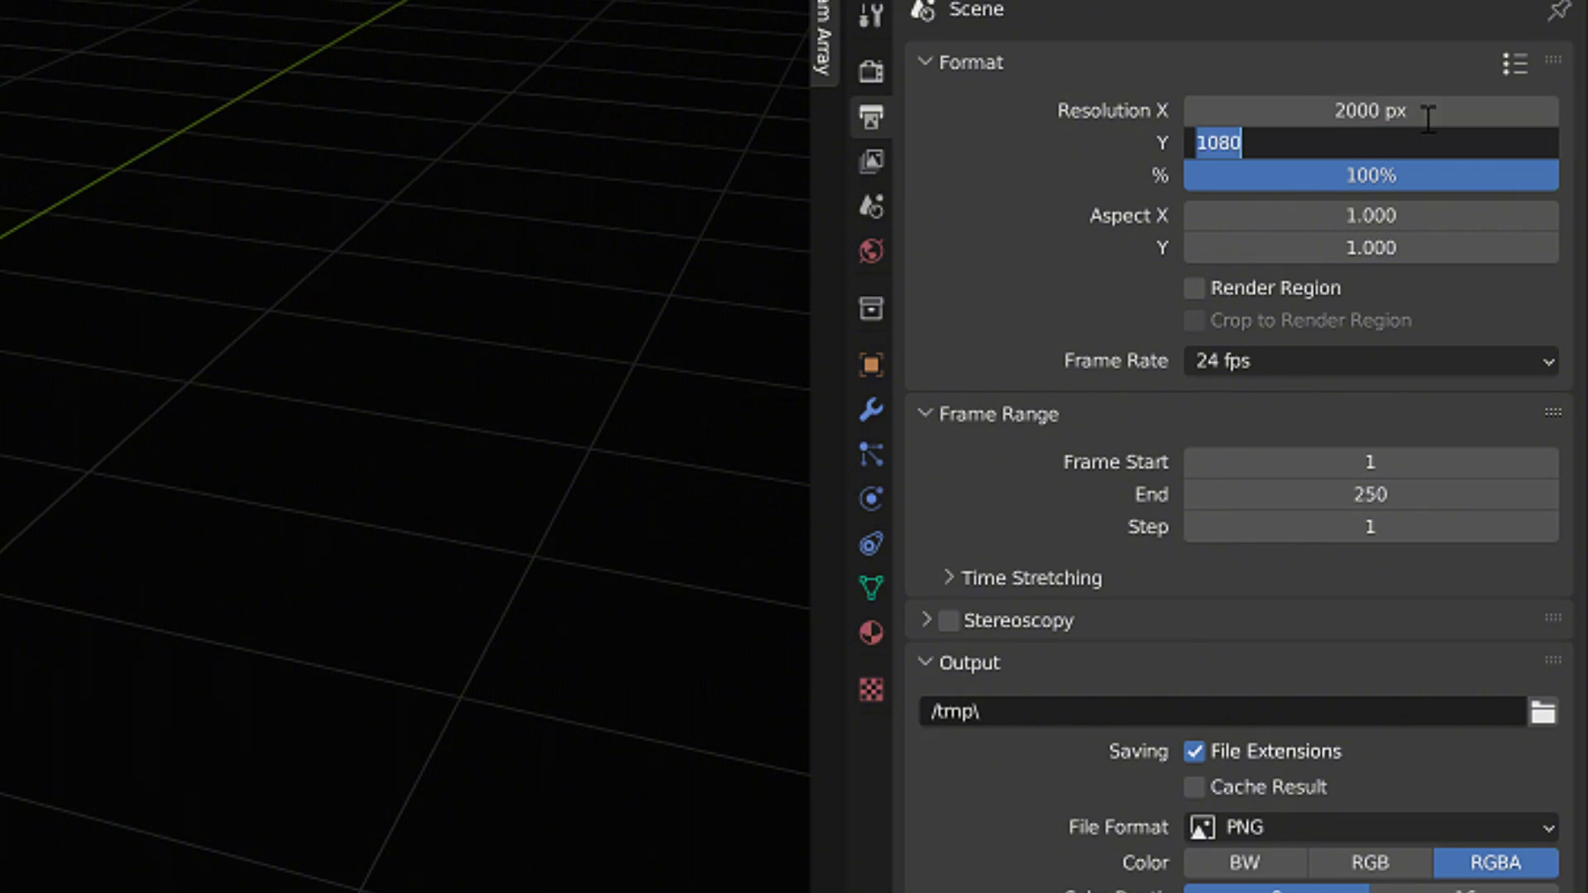
{"action": "type", "text": "2000"}
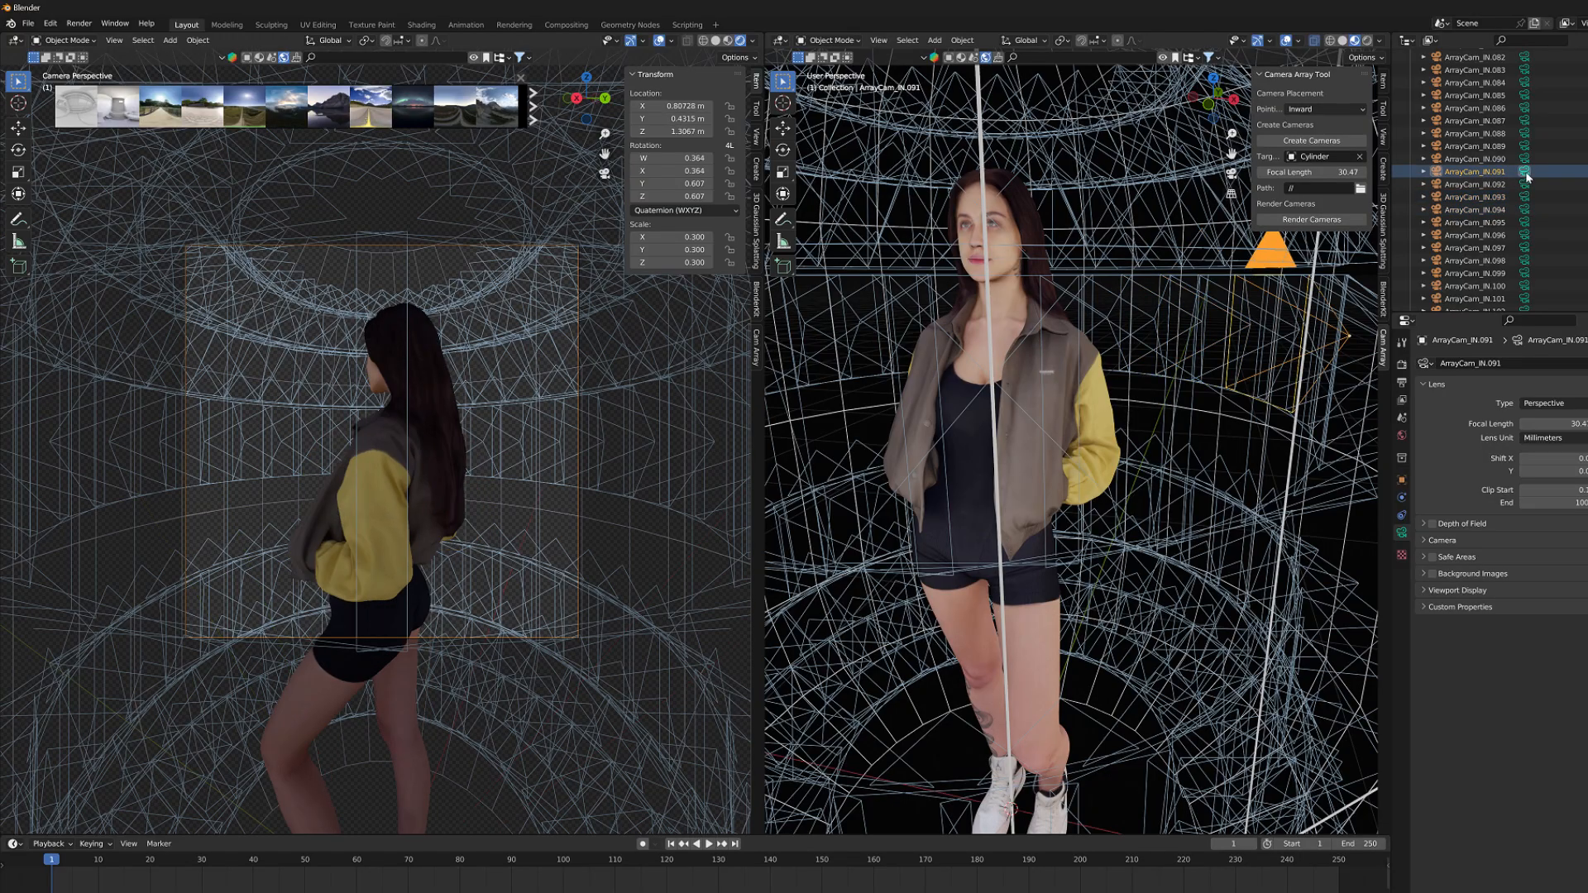
Step: Check two array camera views and set the render path to an 'images' folder in PLY_tst
{"action": "left_click", "coordinate": [1479, 94]}
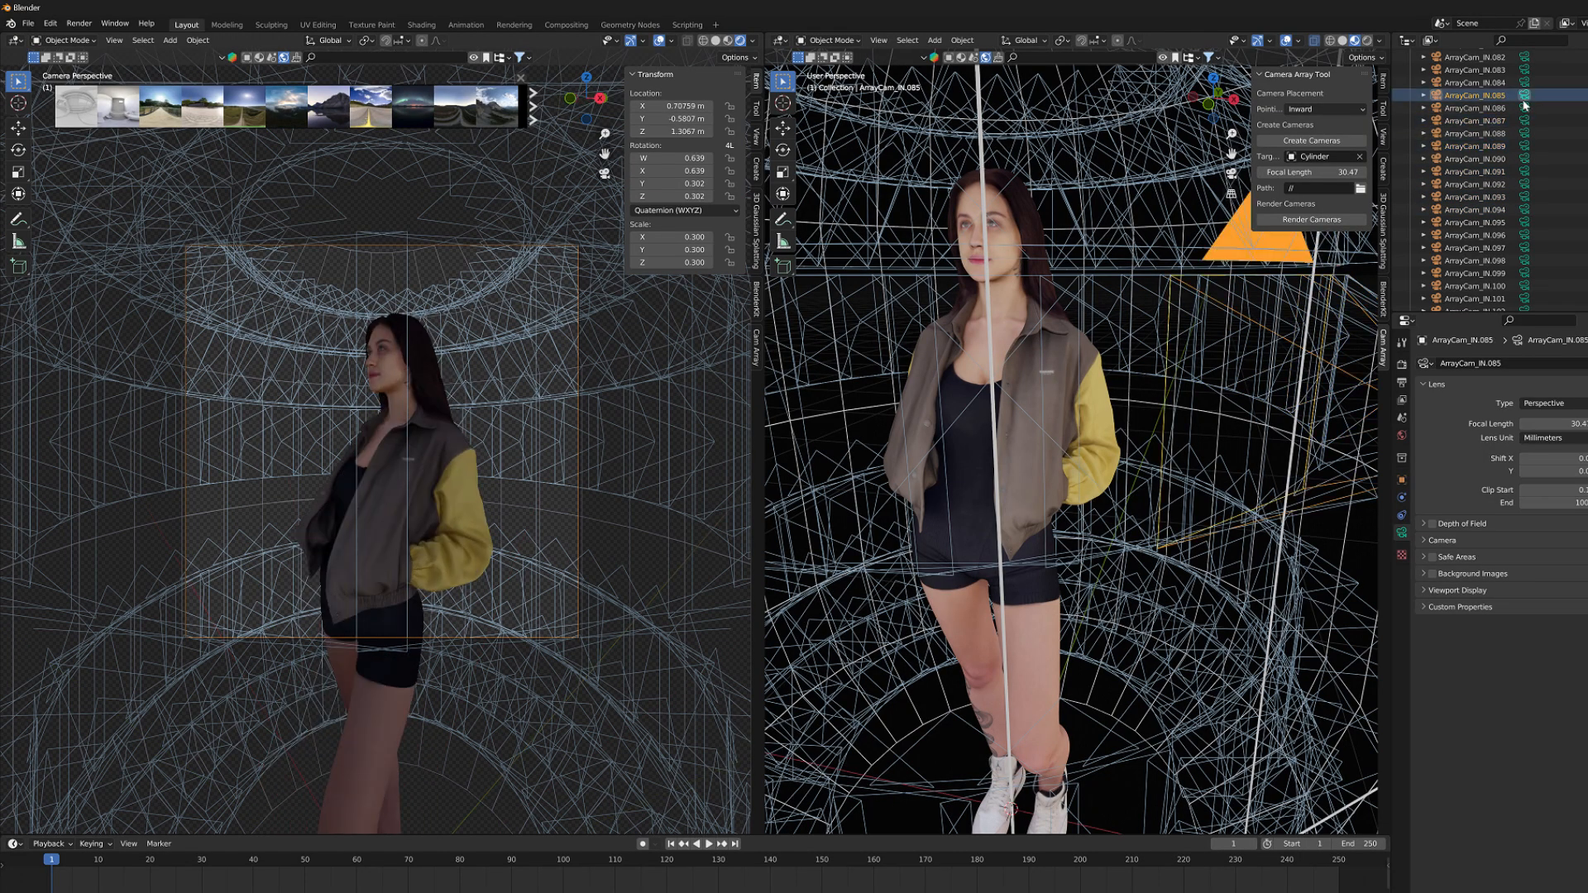
{"action": "left_click", "coordinate": [1479, 82]}
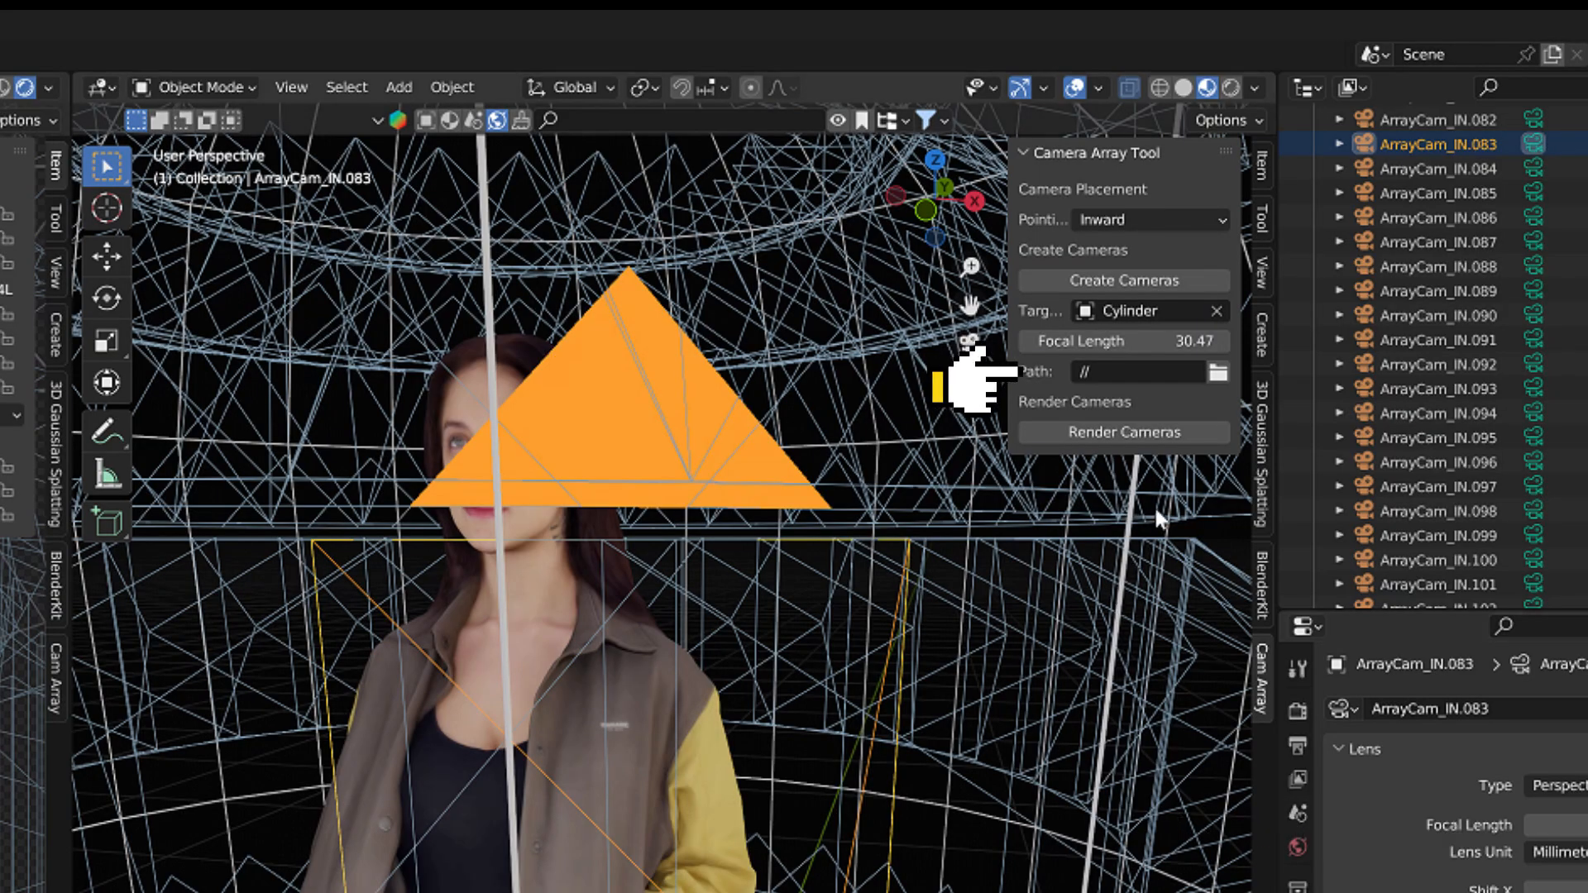
{"action": "left_click", "coordinate": [1219, 371]}
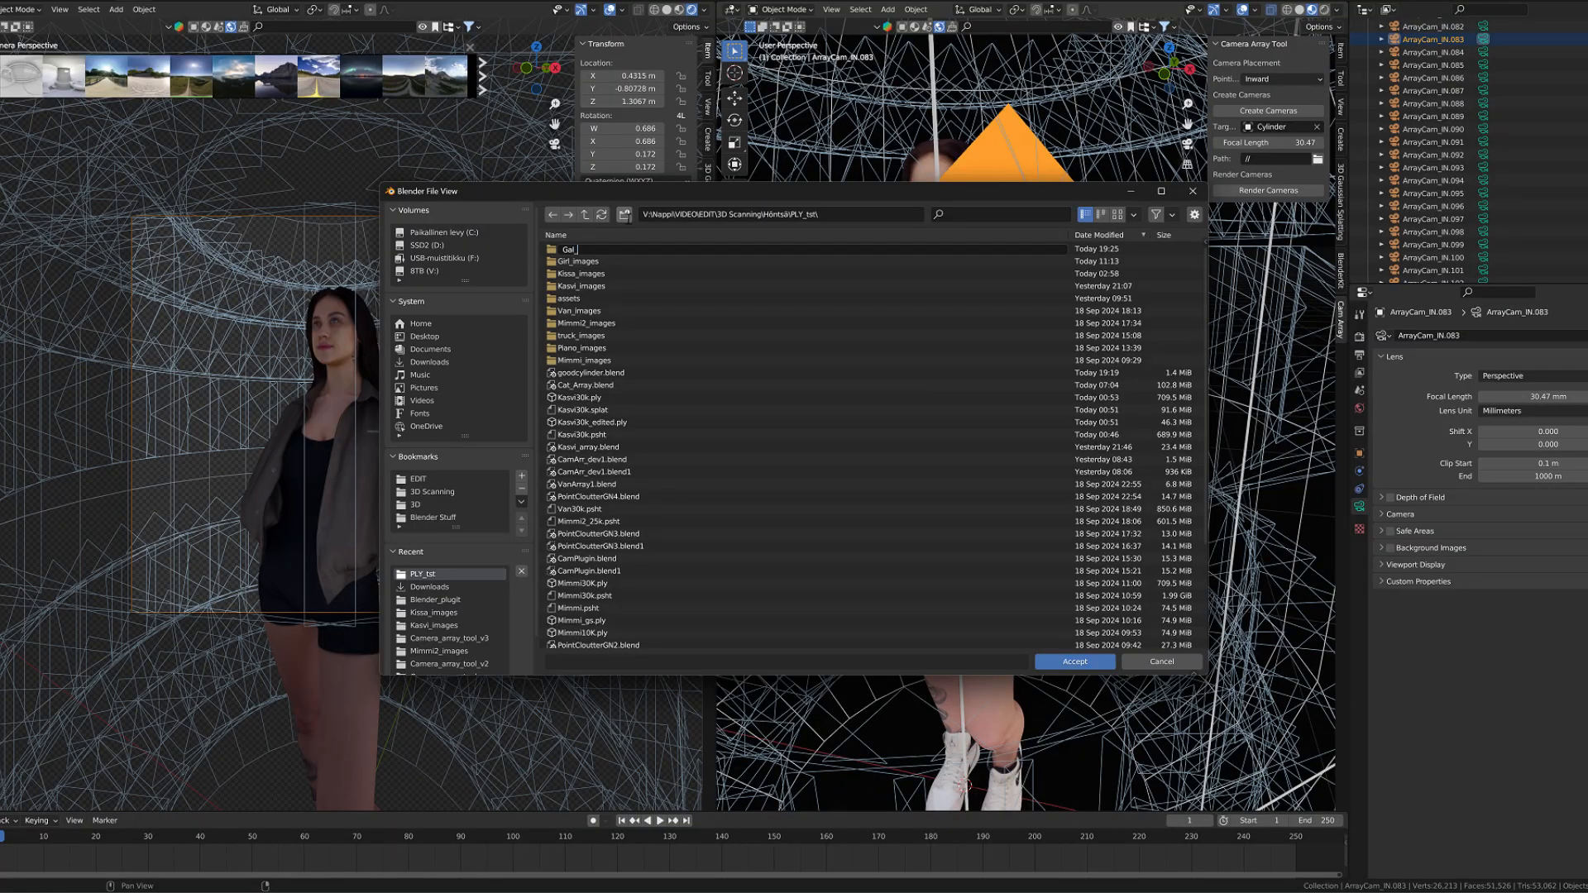
{"action": "type", "text": "images"}
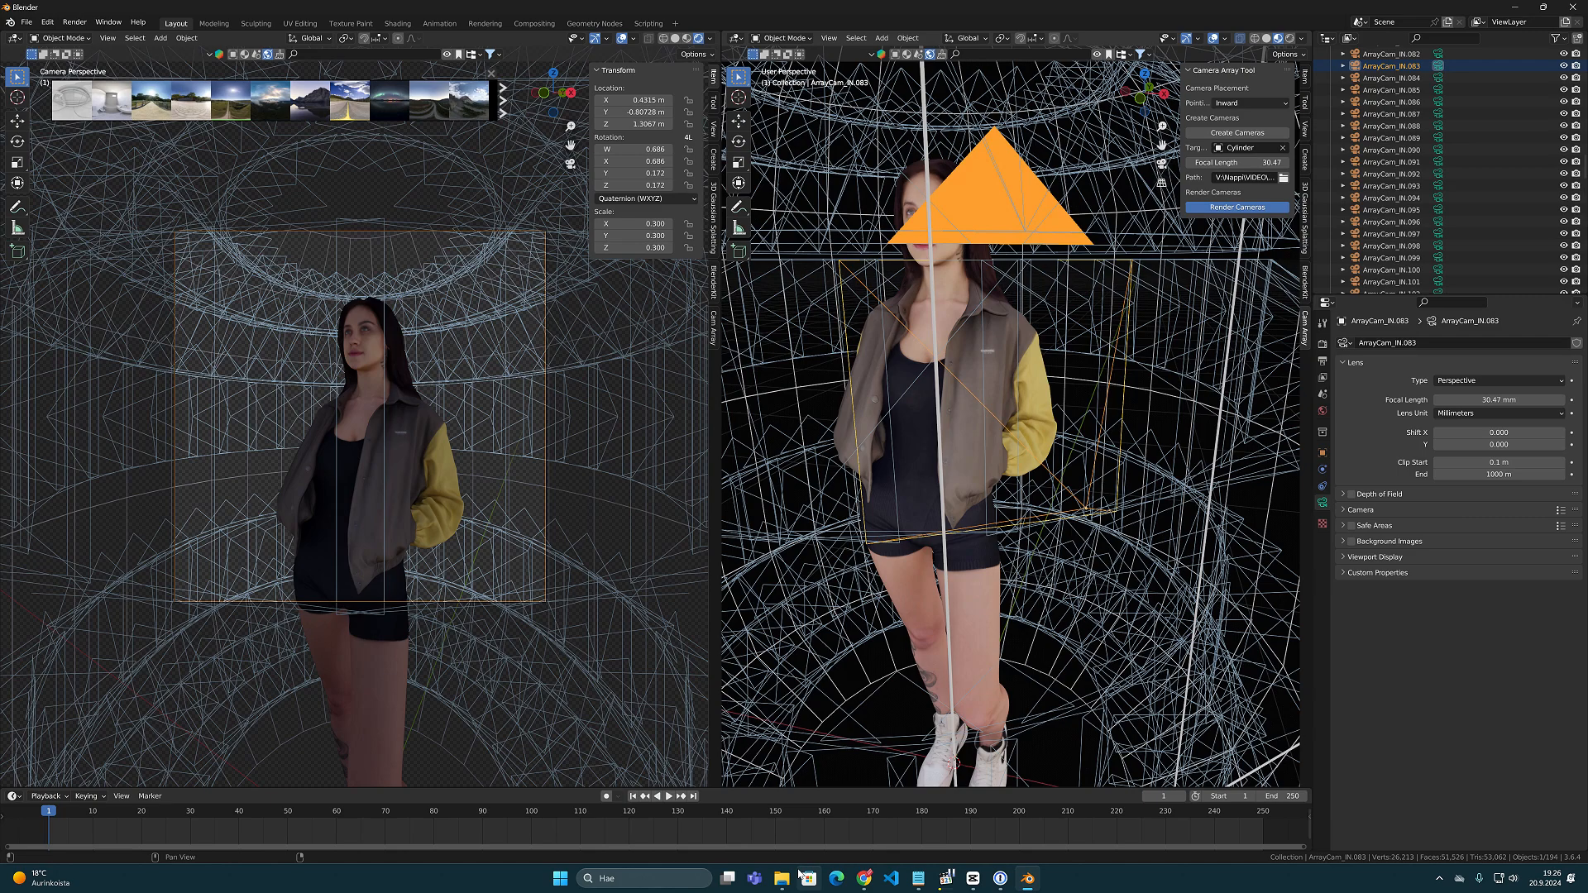
Step: Render all array cameras and select the resulting PNGs in the Gal_images folder
{"action": "left_click", "coordinate": [781, 879]}
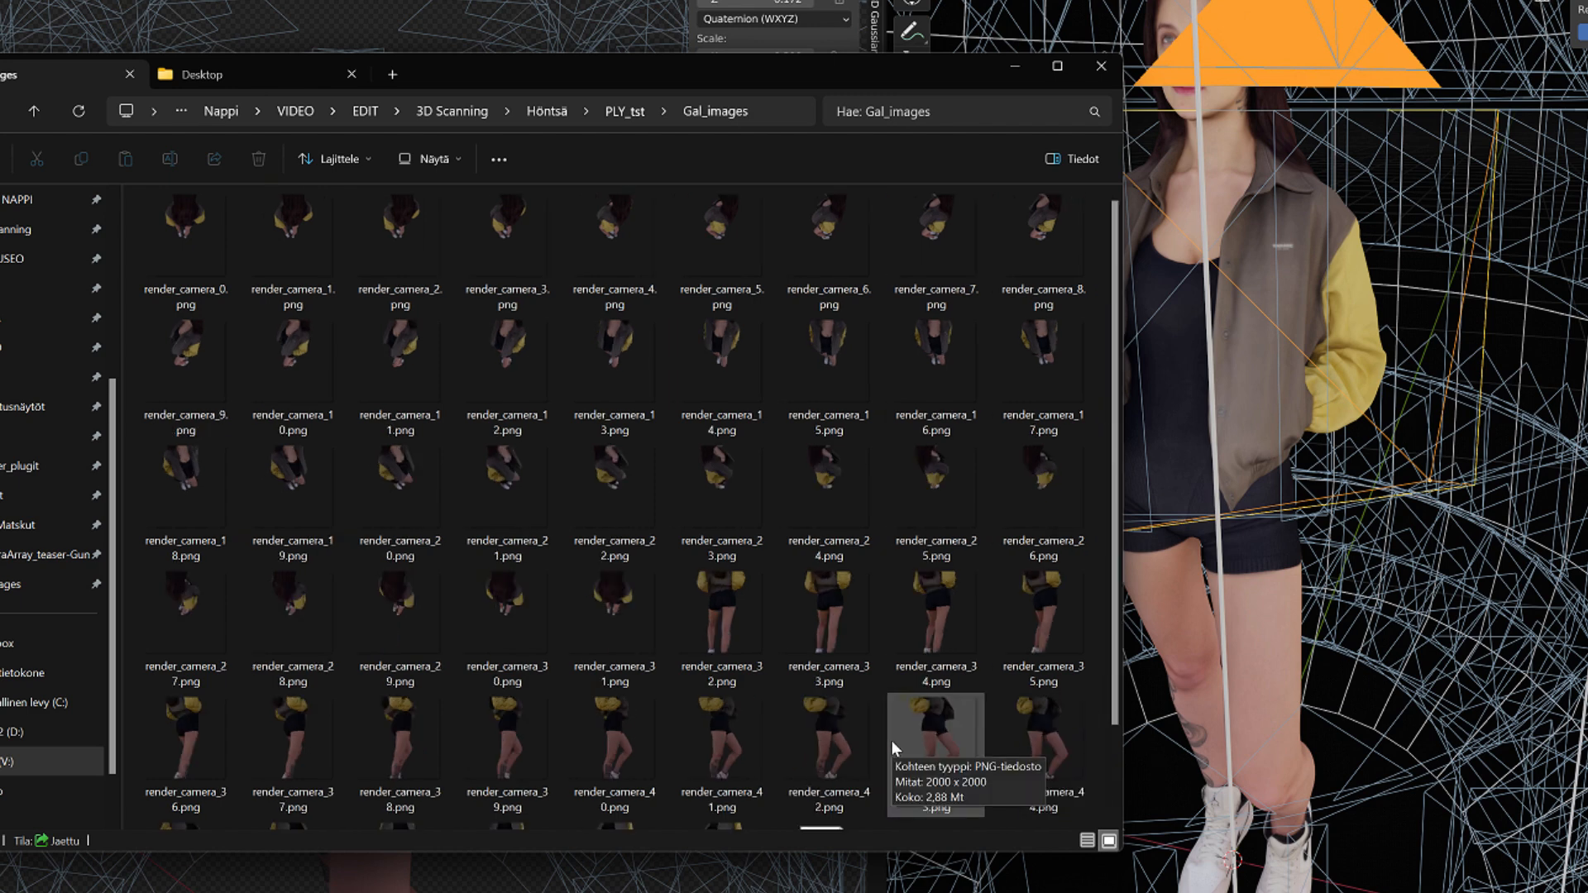
{"action": "left_click", "coordinate": [398, 608]}
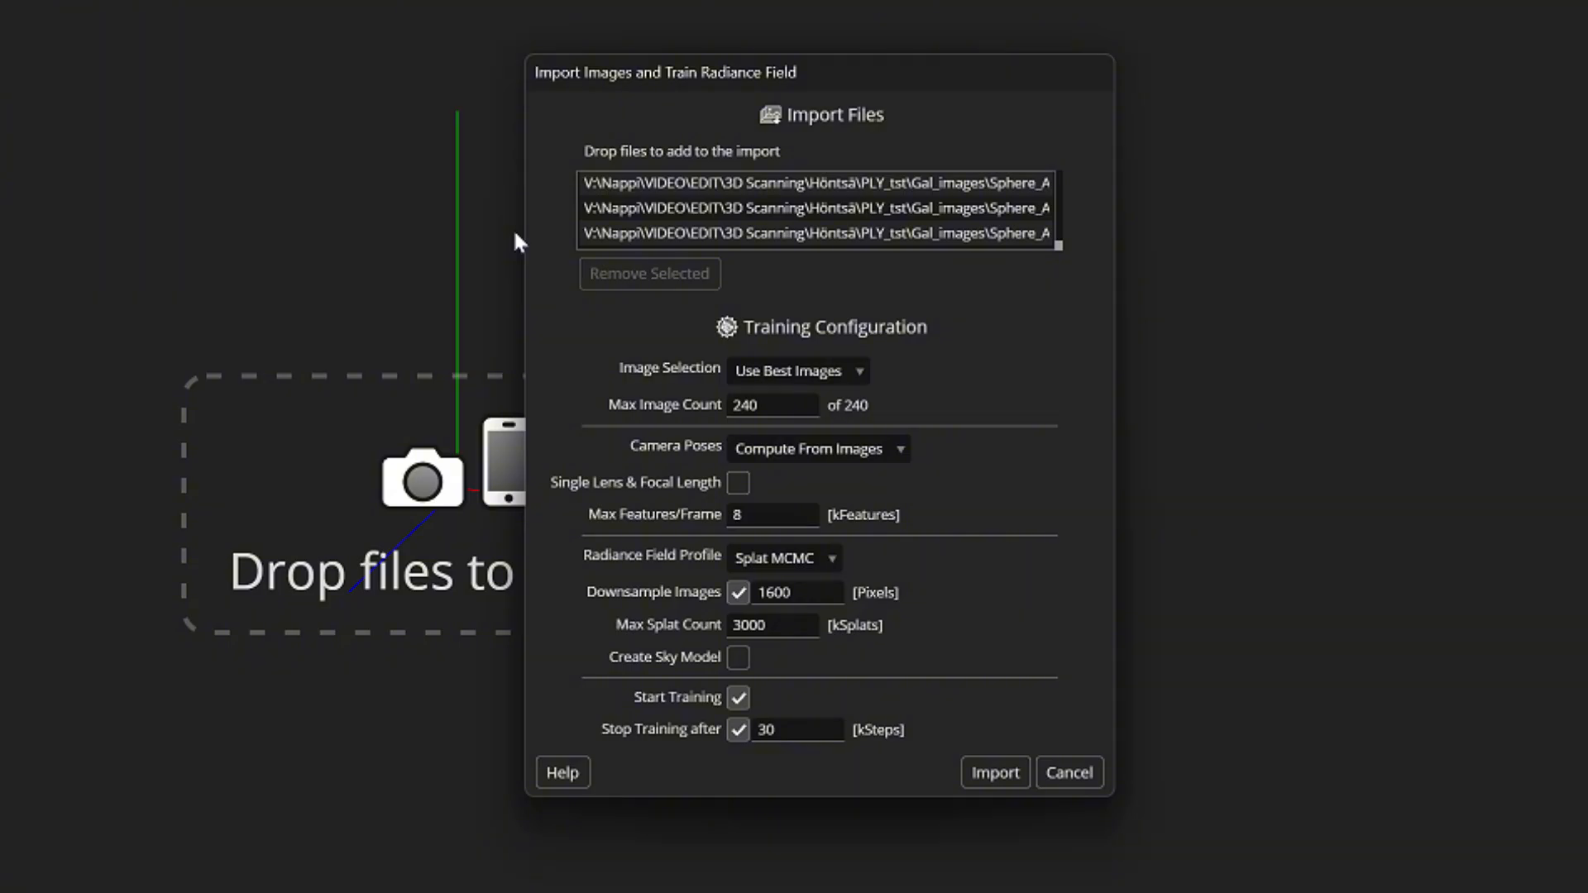
{"action": "mouse_move", "coordinate": [372, 269]}
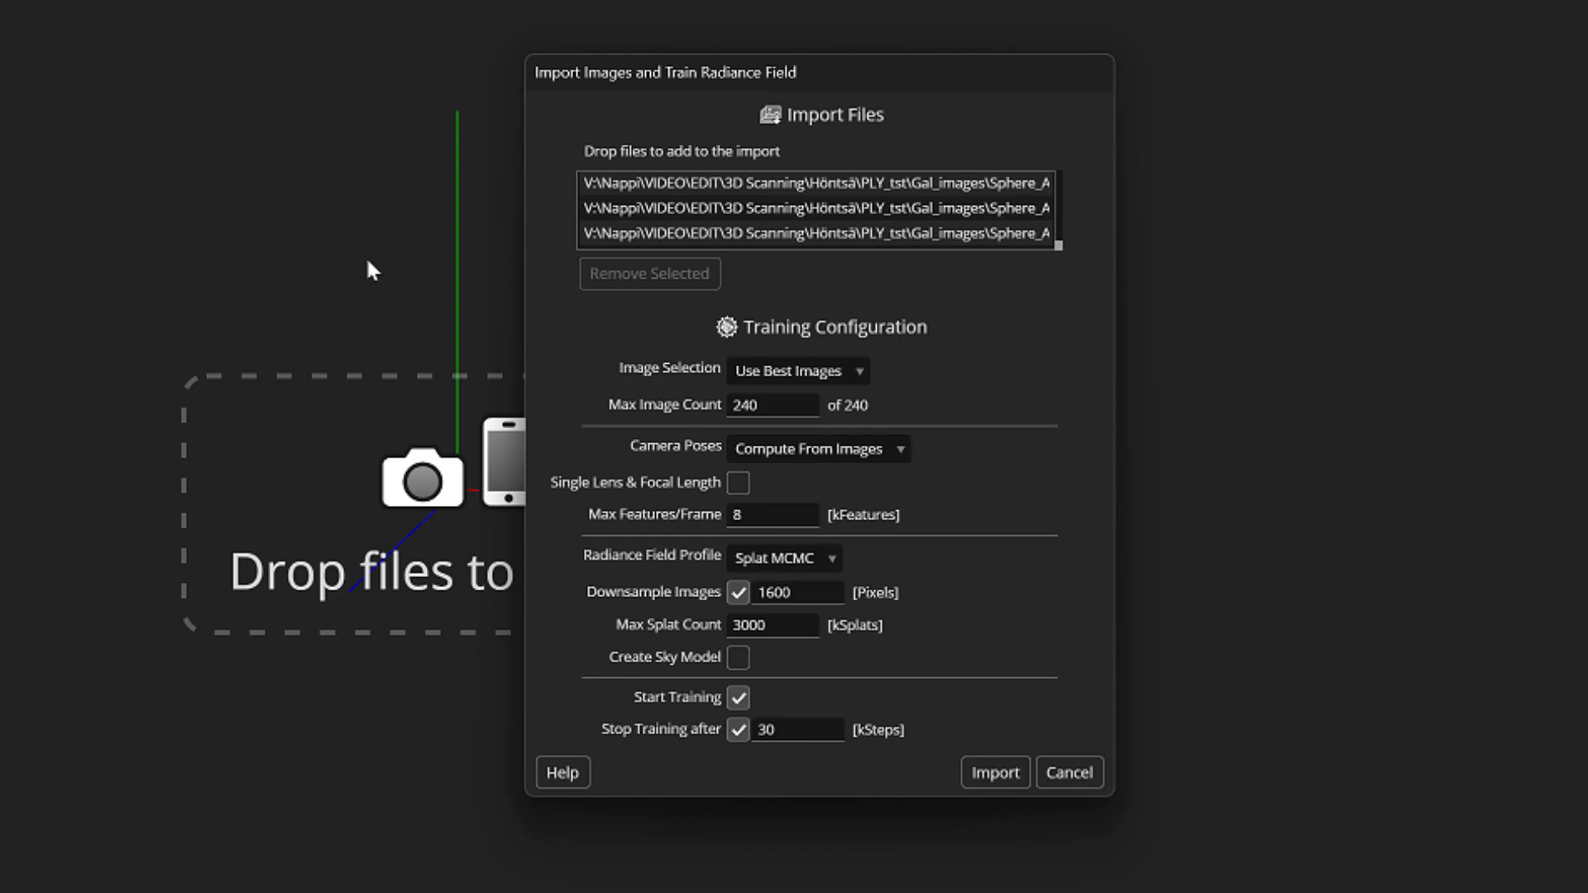
Step: Import the rendered images into Postshot with the default training configuration
{"action": "left_click", "coordinate": [995, 773]}
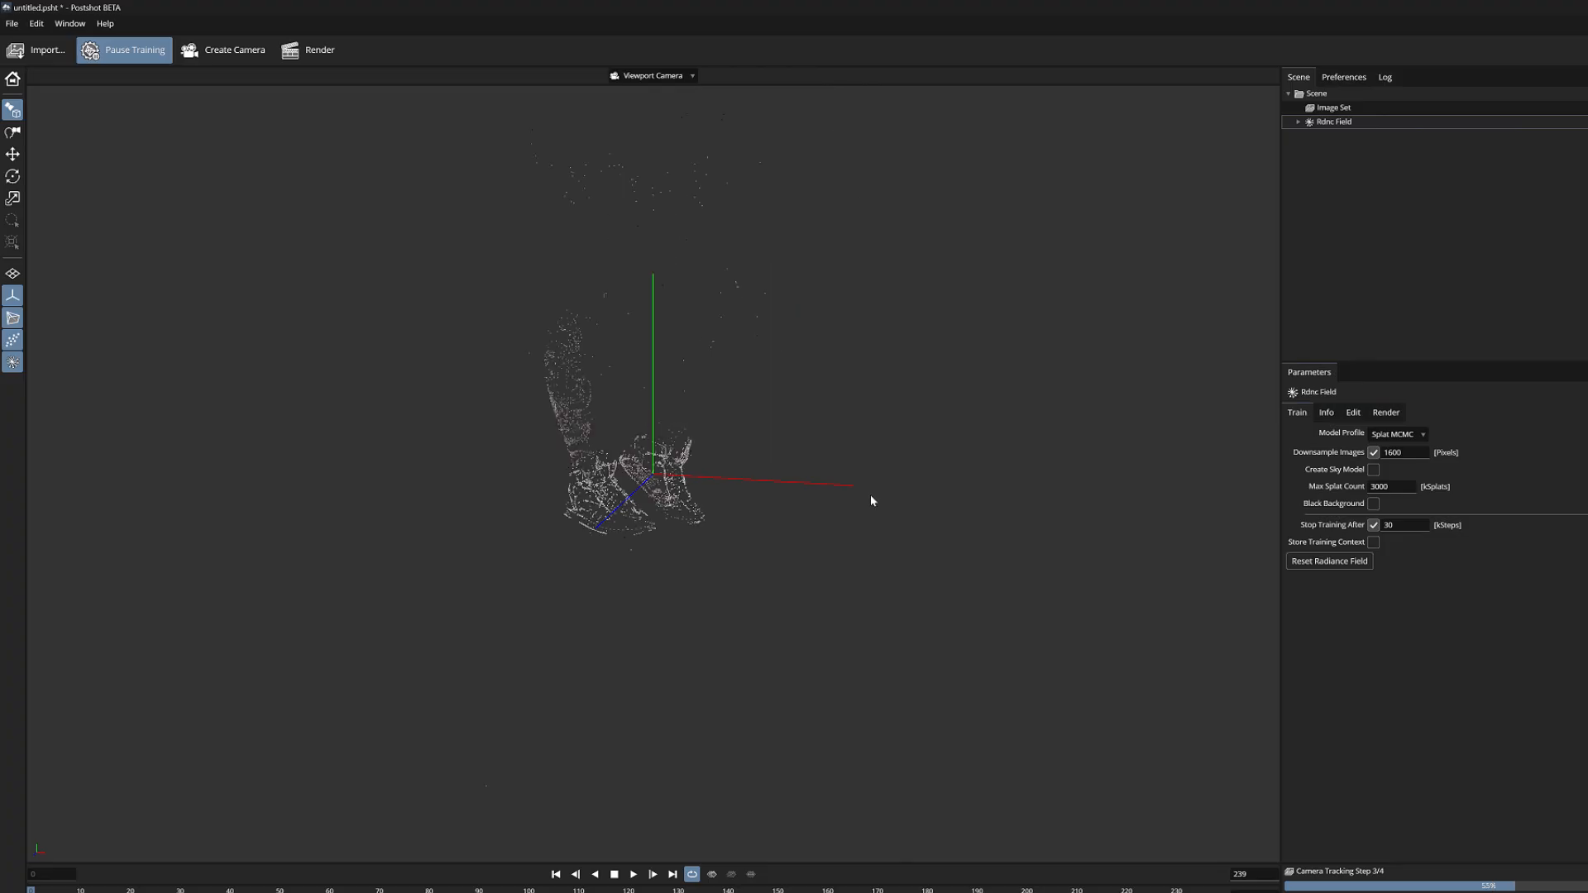